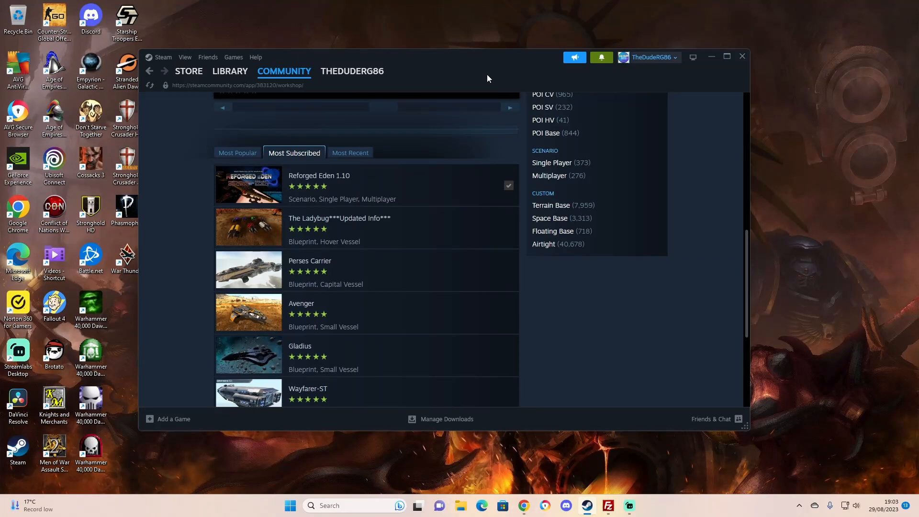
{"action": "mouse_move", "coordinate": [427, 69]}
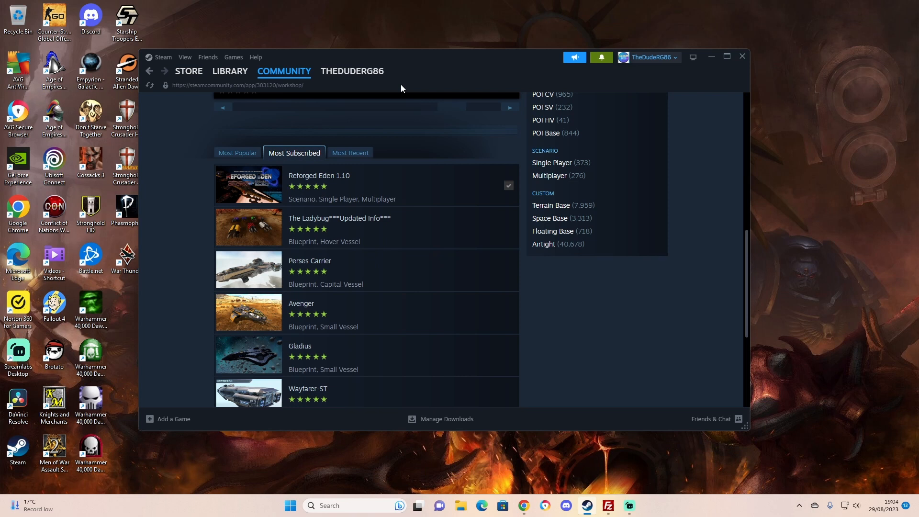
{"action": "mouse_move", "coordinate": [391, 110]}
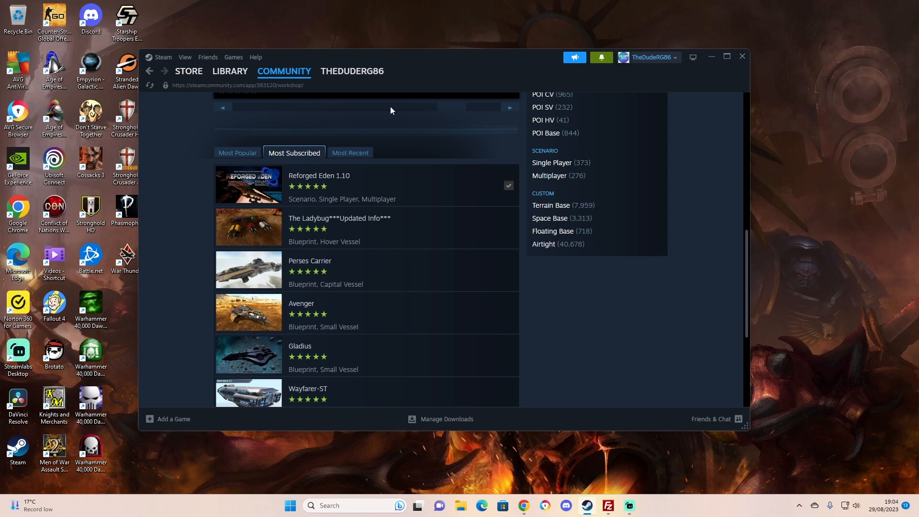
{"action": "mouse_move", "coordinate": [375, 133]}
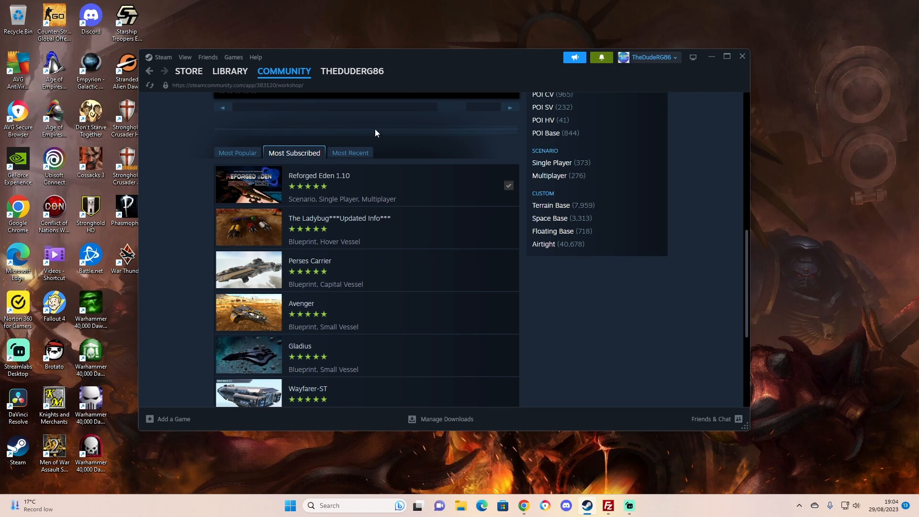
{"action": "mouse_move", "coordinate": [272, 186]}
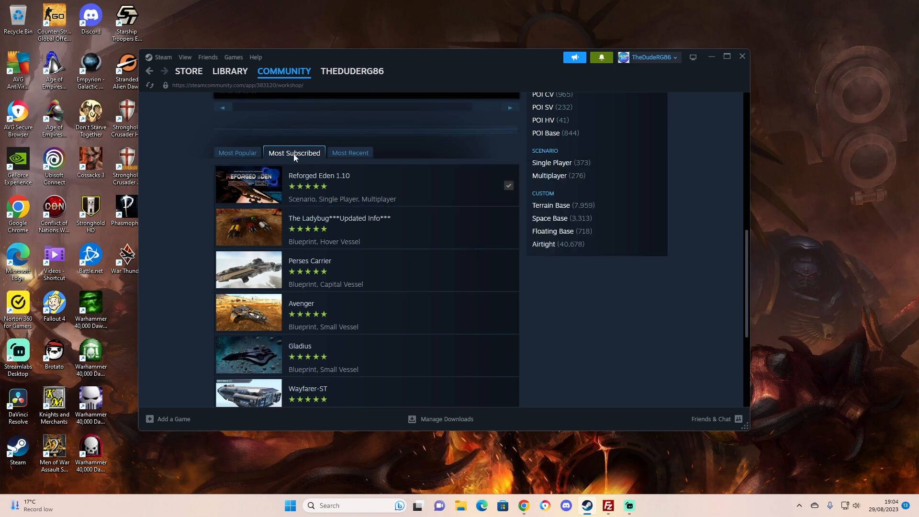
{"action": "mouse_move", "coordinate": [268, 198]}
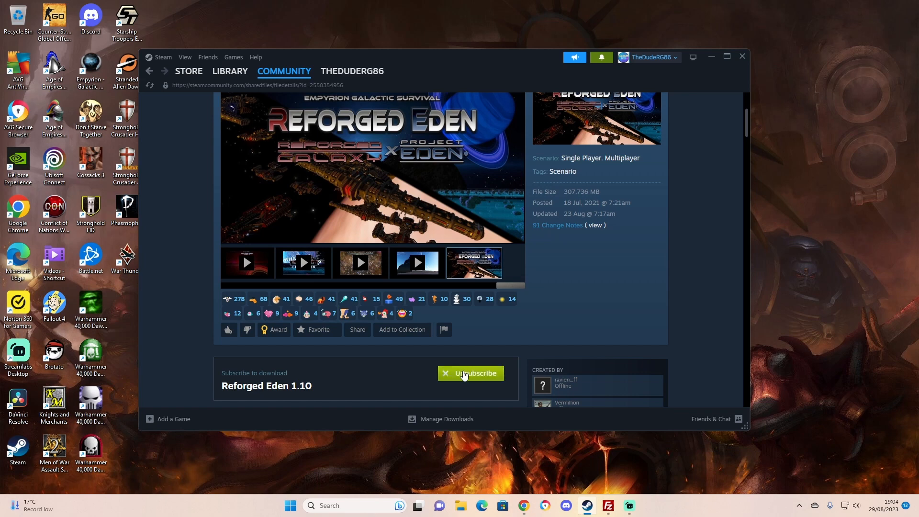
Step: Open the subscribed Reforged Eden 1.10 workshop page and resize Steam to read its binary-FTP notice
{"action": "left_click", "coordinate": [470, 373]}
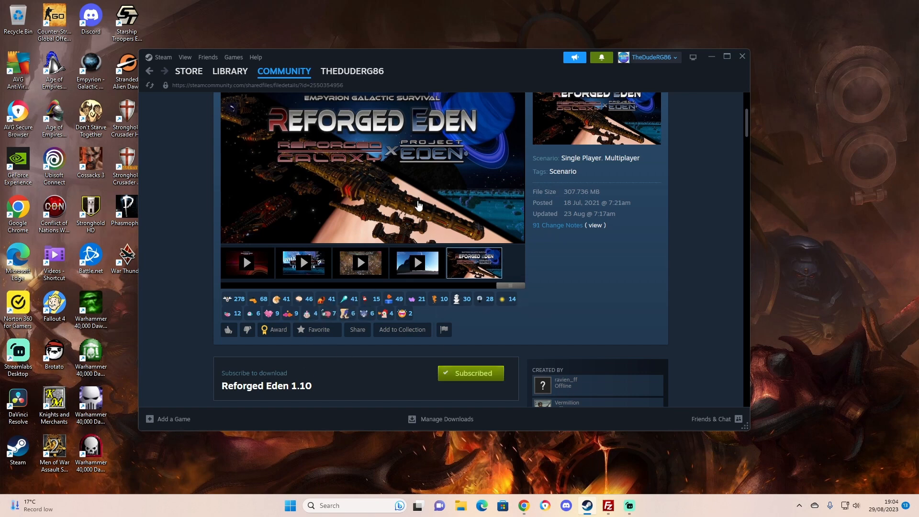
{"action": "left_click", "coordinate": [351, 71]}
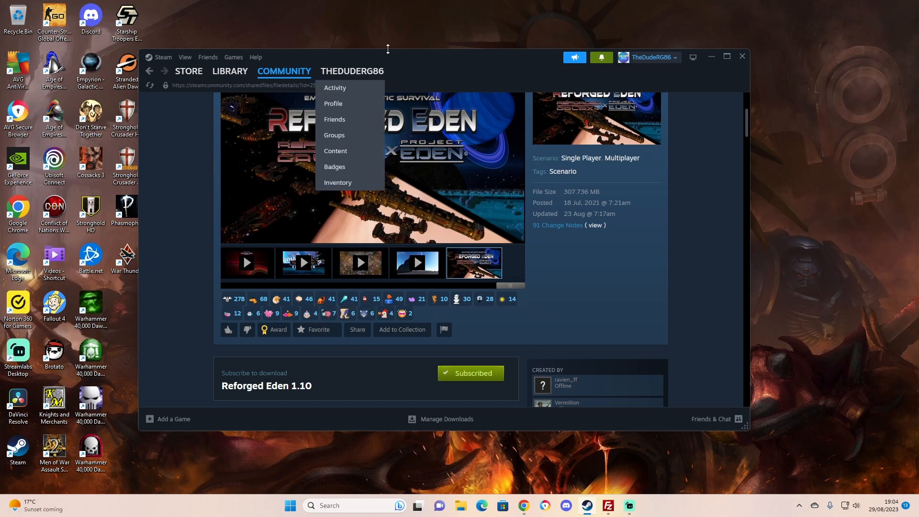
{"action": "left_click_drag", "start_coordinate": [387, 49], "coordinate": [600, 17]}
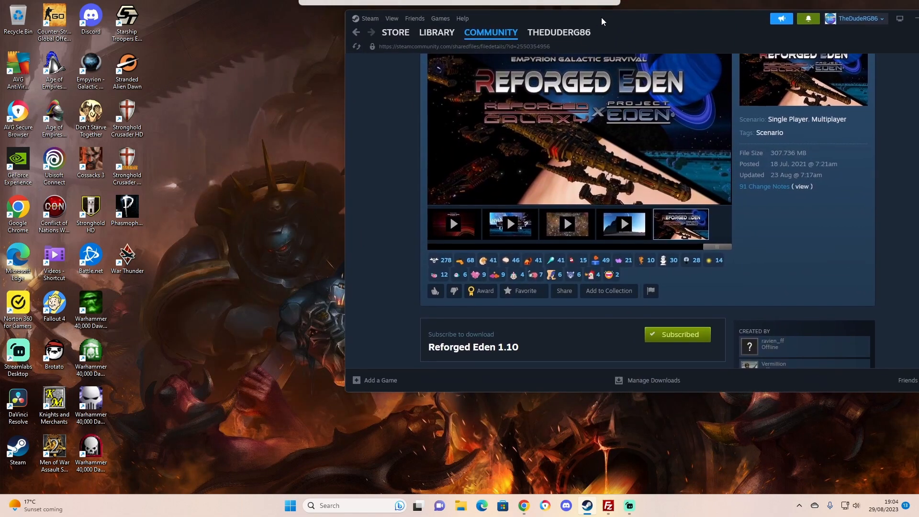
{"action": "left_click", "coordinate": [893, 19]}
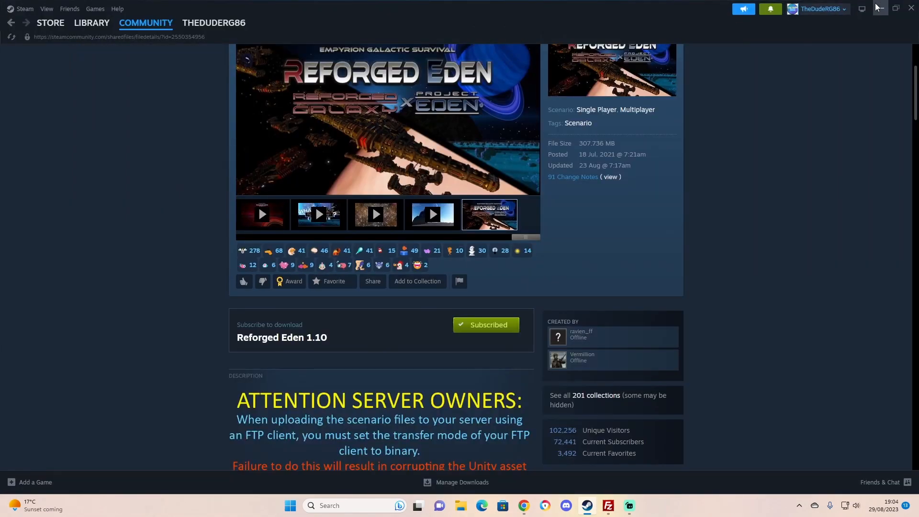
{"action": "left_click", "coordinate": [893, 8]}
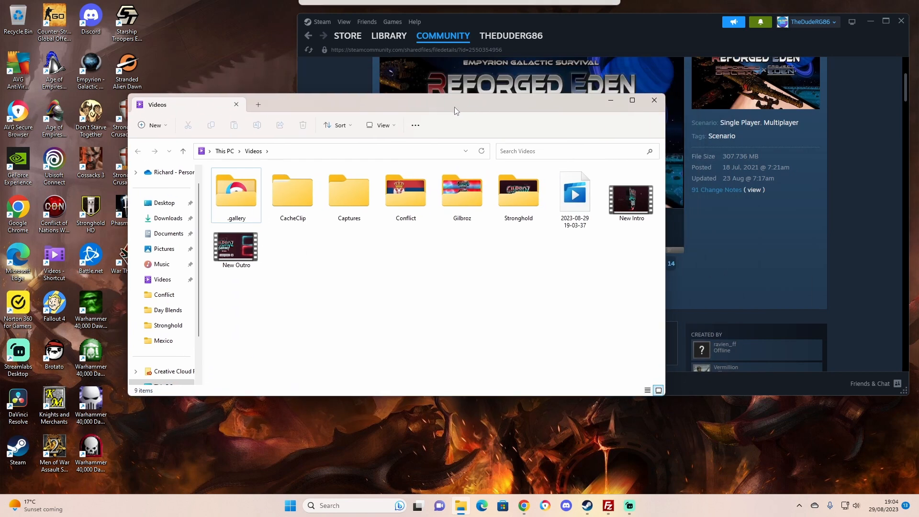
{"action": "mouse_move", "coordinate": [164, 248]}
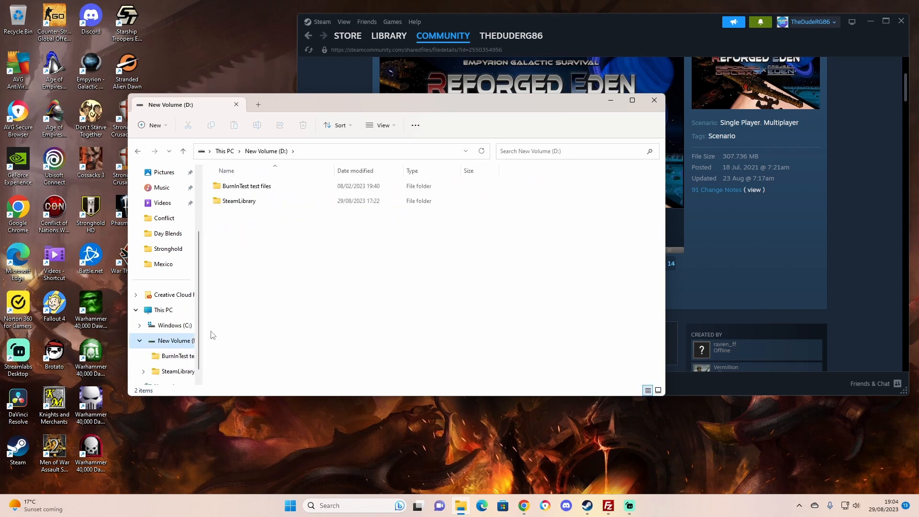
Step: Browse to SteamLibrary > steamapps > workshop > content > 383120 in File Explorer
{"action": "double_click", "coordinate": [238, 201]}
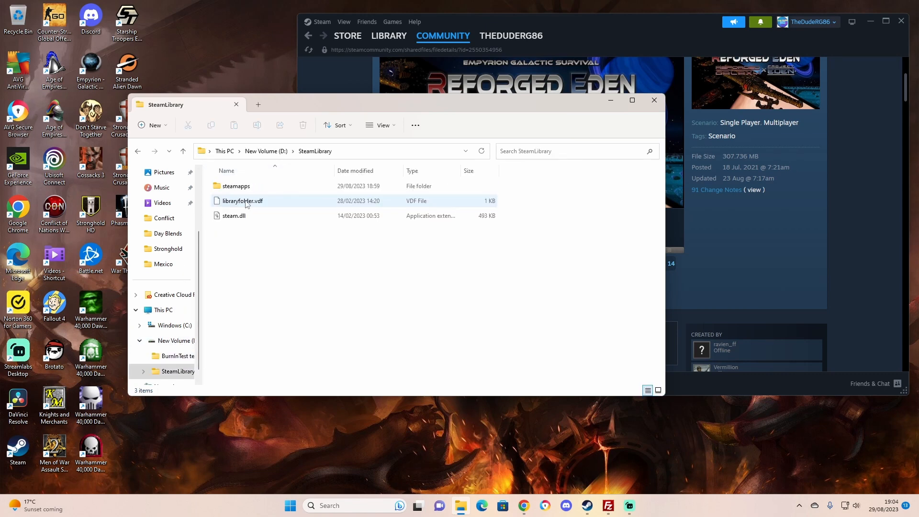
{"action": "double_click", "coordinate": [236, 185]}
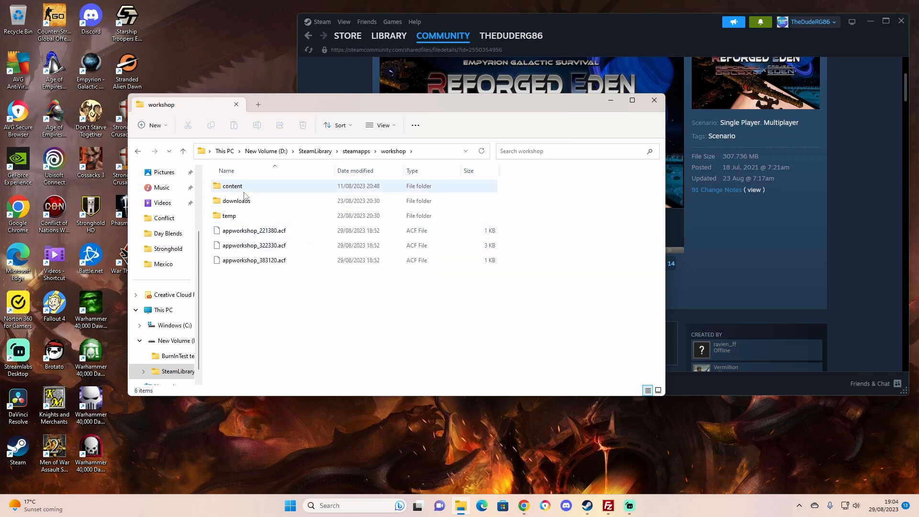
{"action": "double_click", "coordinate": [232, 186]}
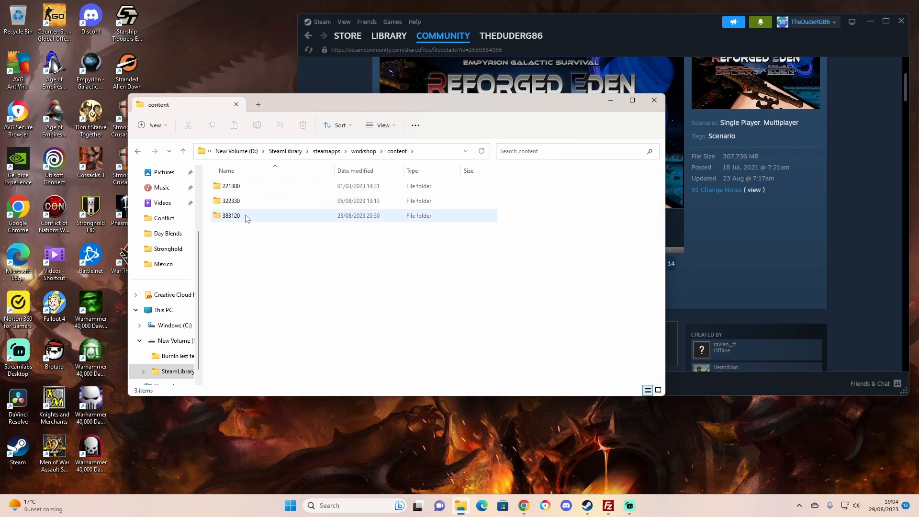
{"action": "mouse_move", "coordinate": [230, 215]}
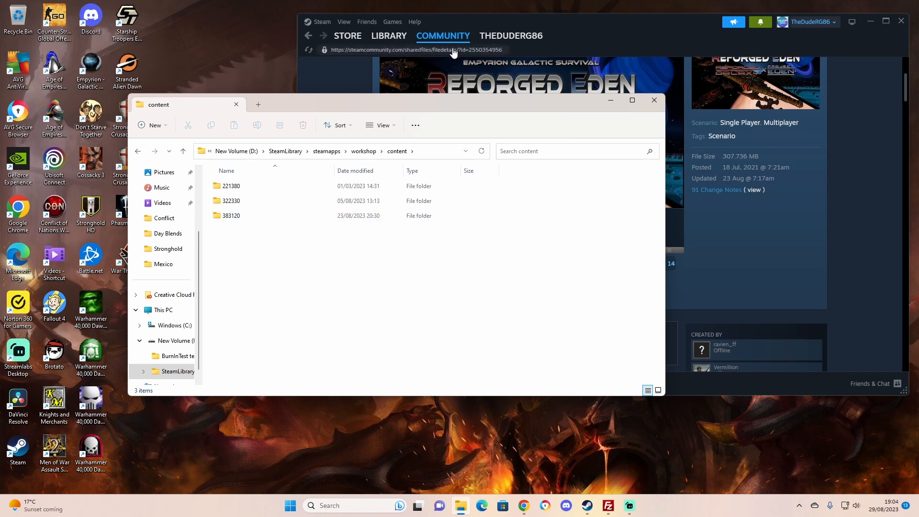
{"action": "left_click", "coordinate": [231, 216]}
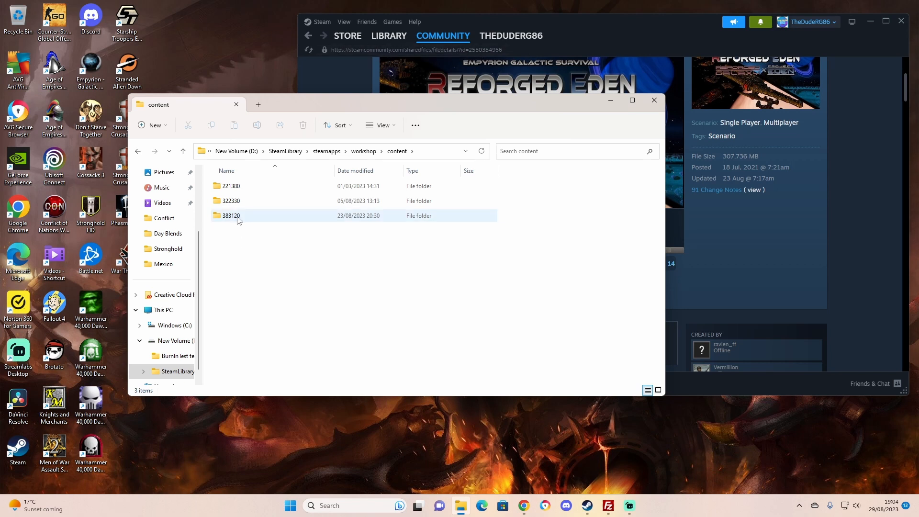
{"action": "double_click", "coordinate": [230, 215]}
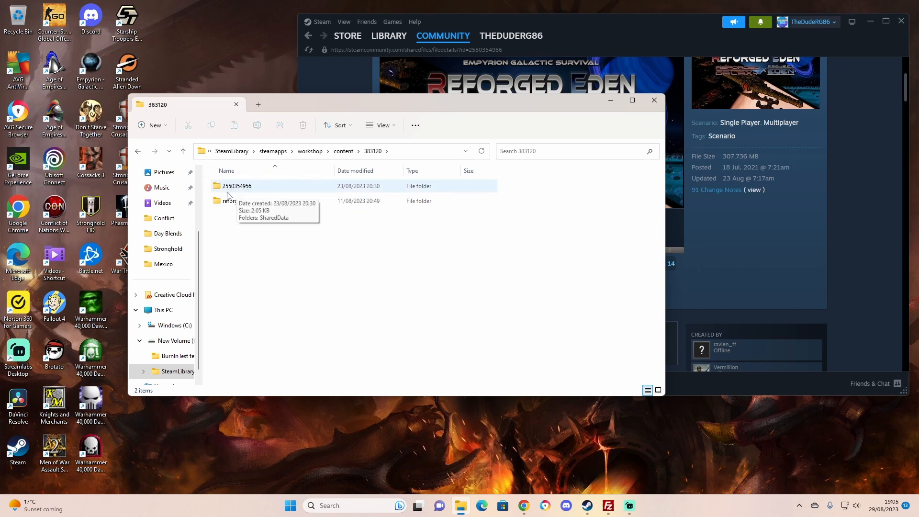
{"action": "mouse_move", "coordinate": [248, 194]}
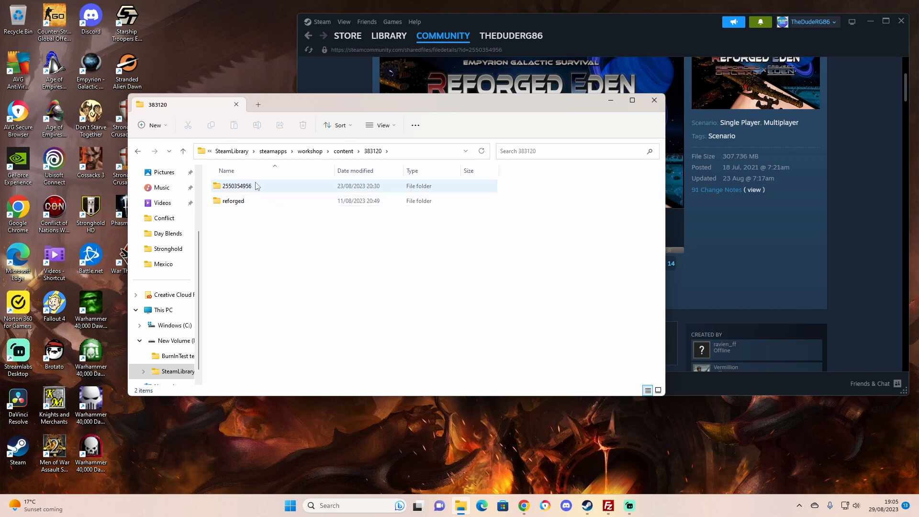
Step: Select the reforged scenario folder, then close File Explorer
{"action": "left_click", "coordinate": [233, 200]}
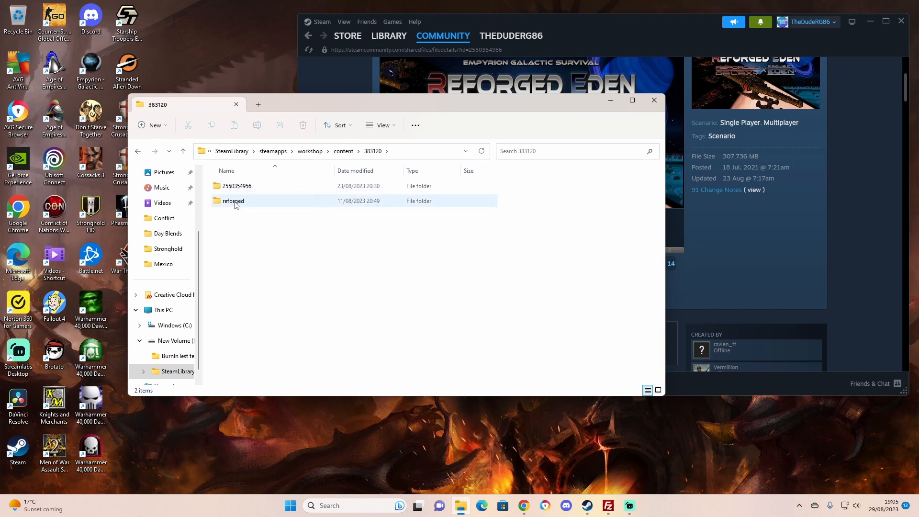
{"action": "mouse_move", "coordinate": [244, 204]}
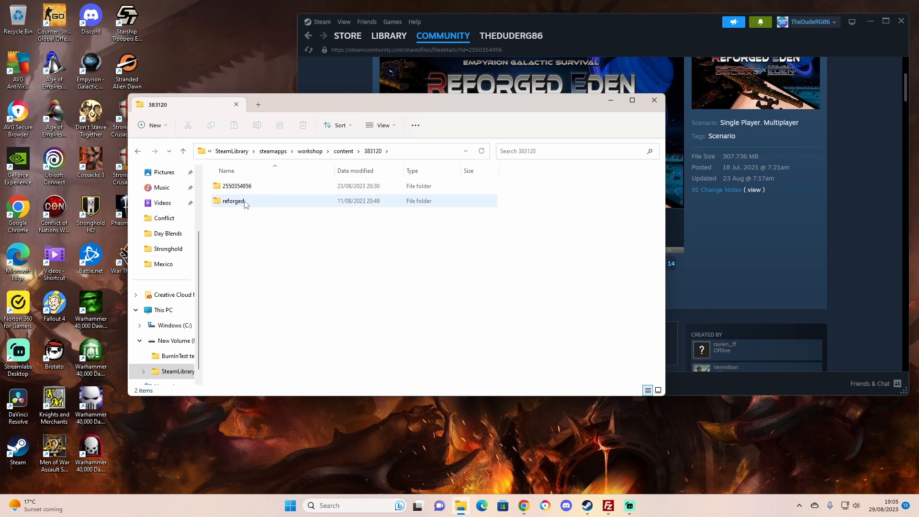
{"action": "mouse_move", "coordinate": [233, 200]}
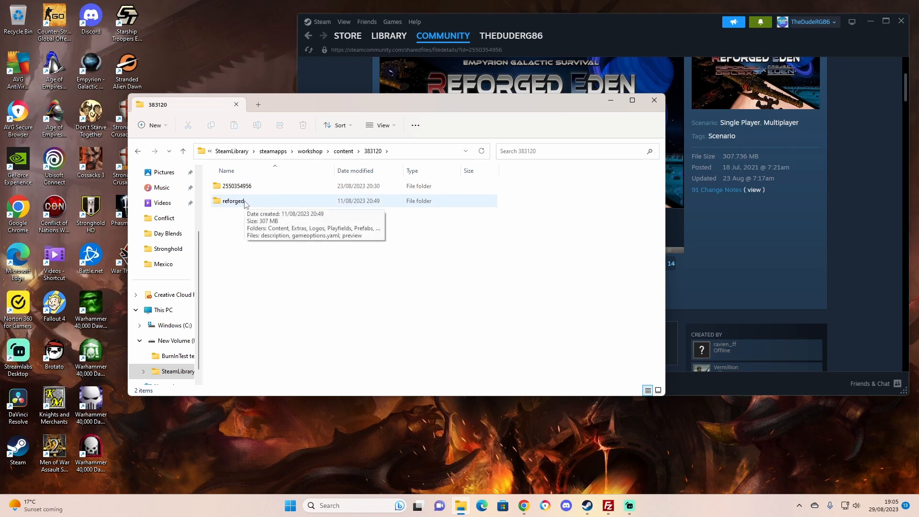
{"action": "mouse_move", "coordinate": [260, 208]}
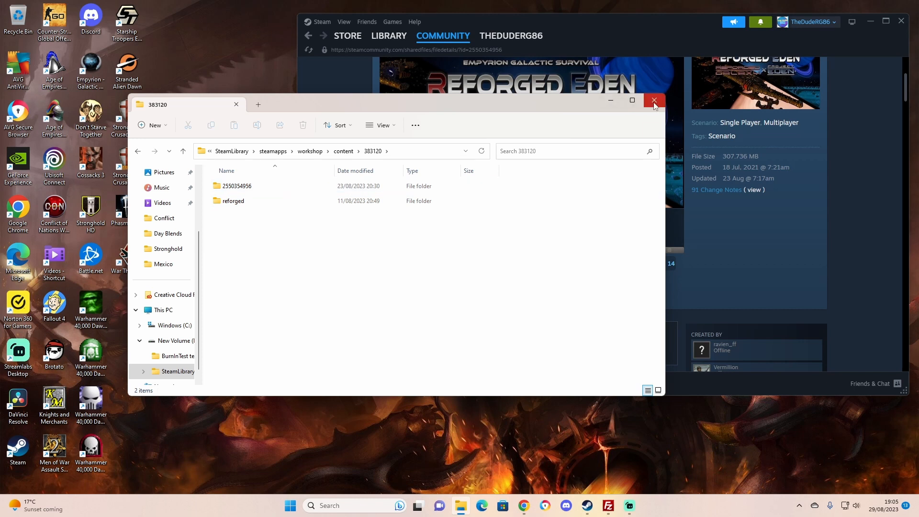
{"action": "left_click", "coordinate": [233, 200]}
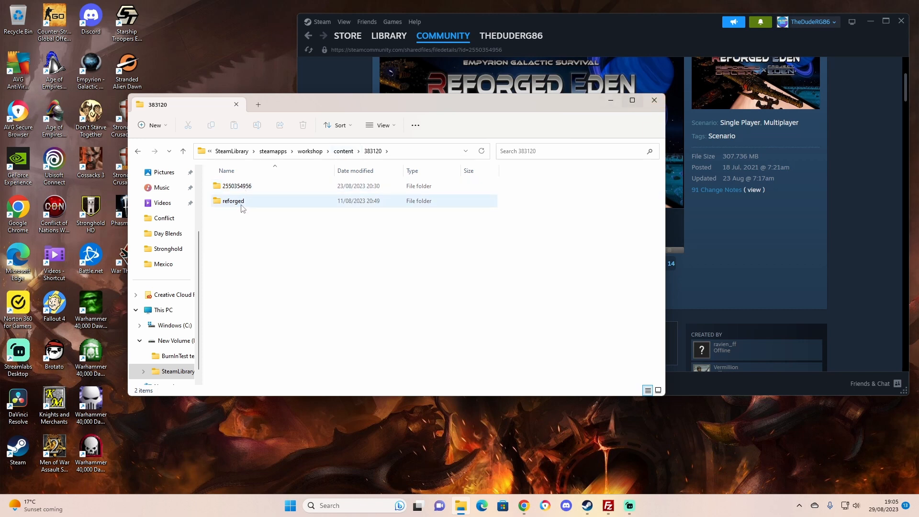
{"action": "left_click", "coordinate": [236, 185]}
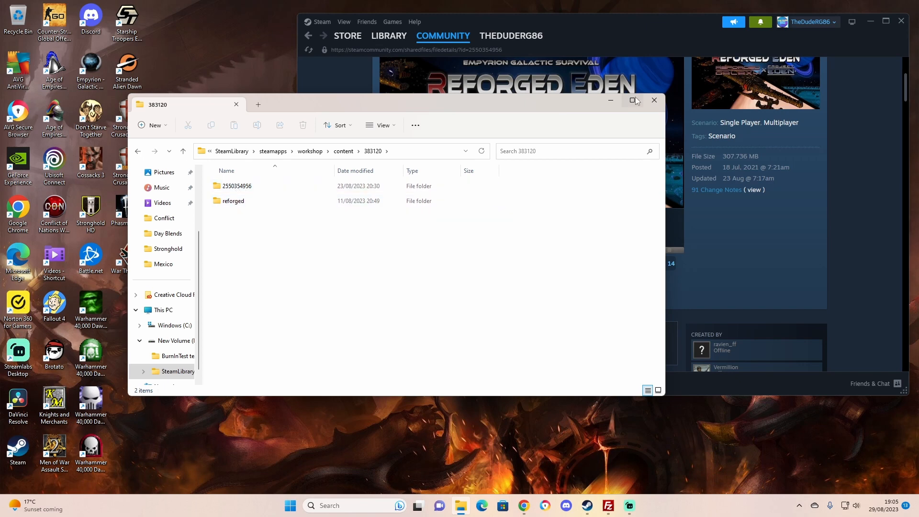
{"action": "left_click", "coordinate": [653, 100]}
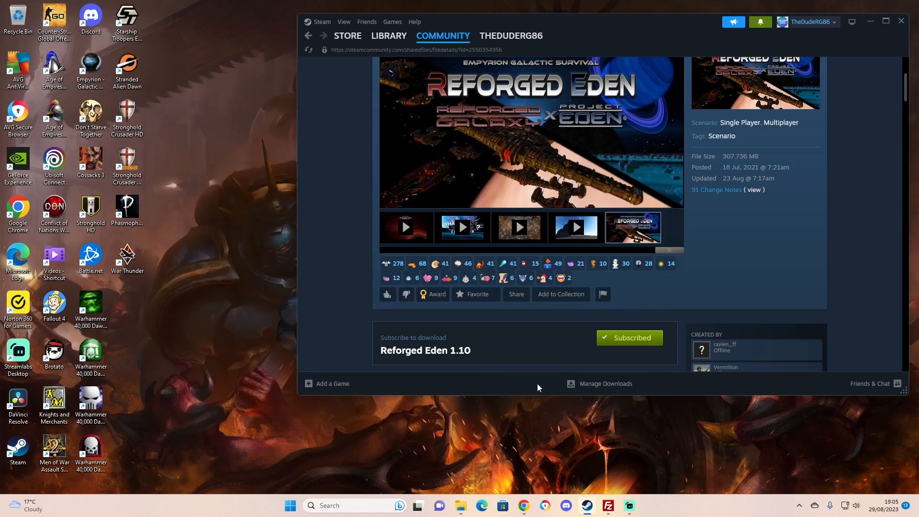
{"action": "mouse_move", "coordinate": [540, 13]}
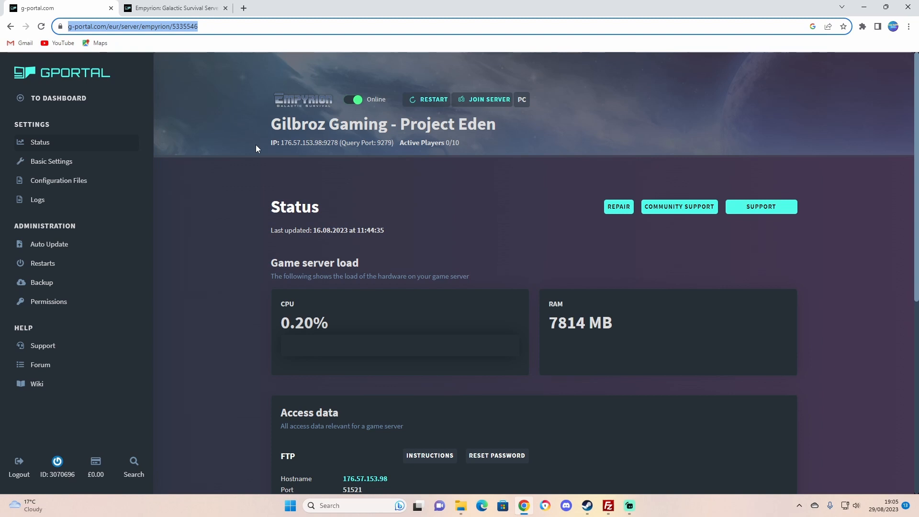
{"action": "mouse_move", "coordinate": [263, 154]}
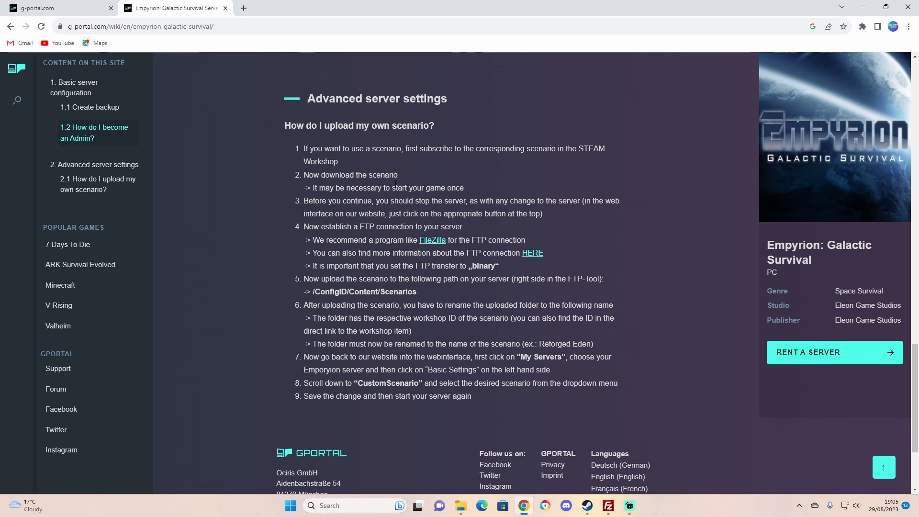
{"action": "mouse_move", "coordinate": [363, 222]}
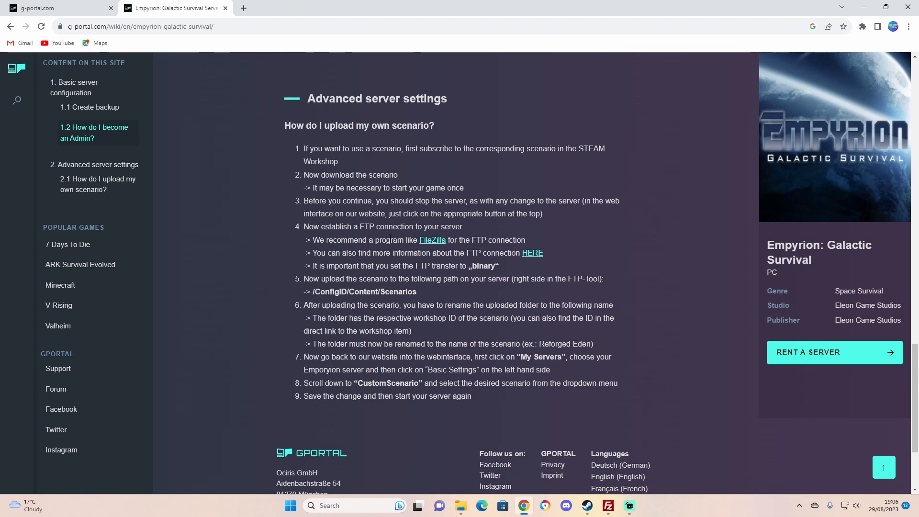
Step: Switch to the browser showing the 'How do I upload my own scenario?' wiki guide
{"action": "left_click", "coordinate": [608, 505]}
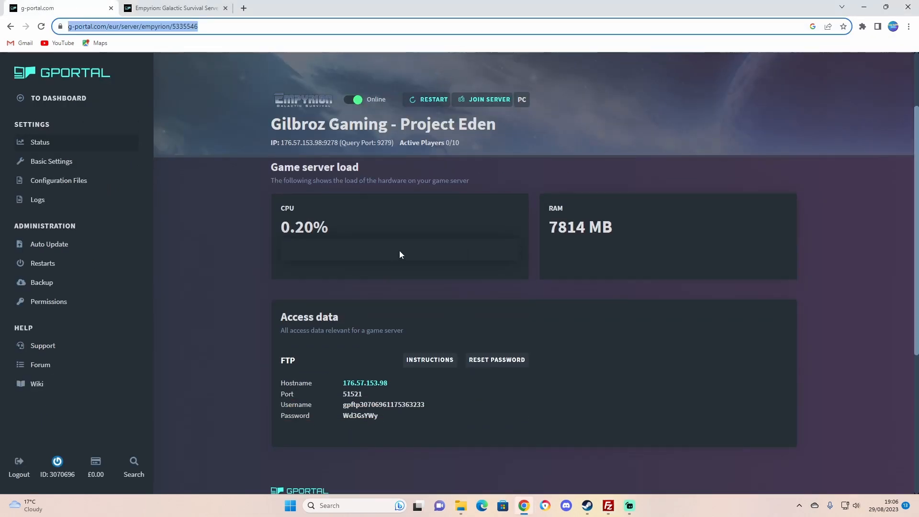
Step: Enter host 176.57.153.98 and the copied port, username and password into FileZilla
{"action": "scroll", "scroll_direction": "down", "scroll_amount": 3}
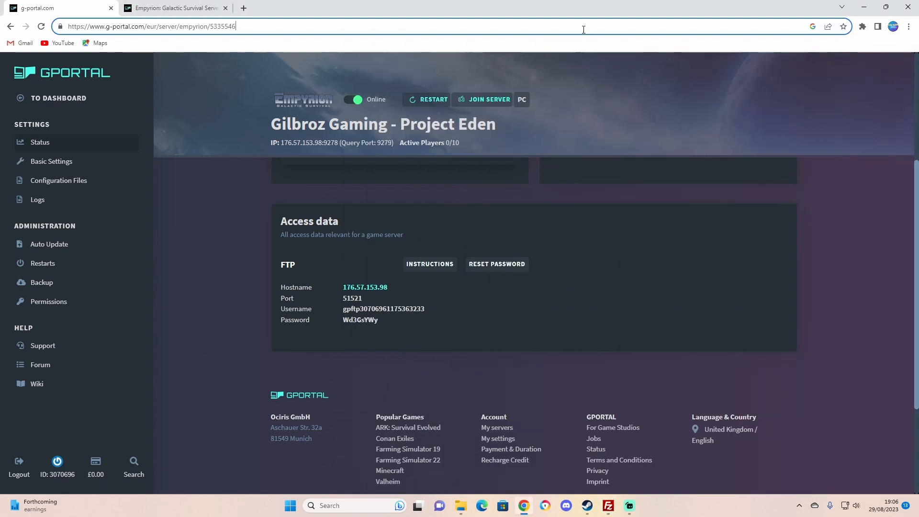
{"action": "left_click", "coordinate": [607, 506]}
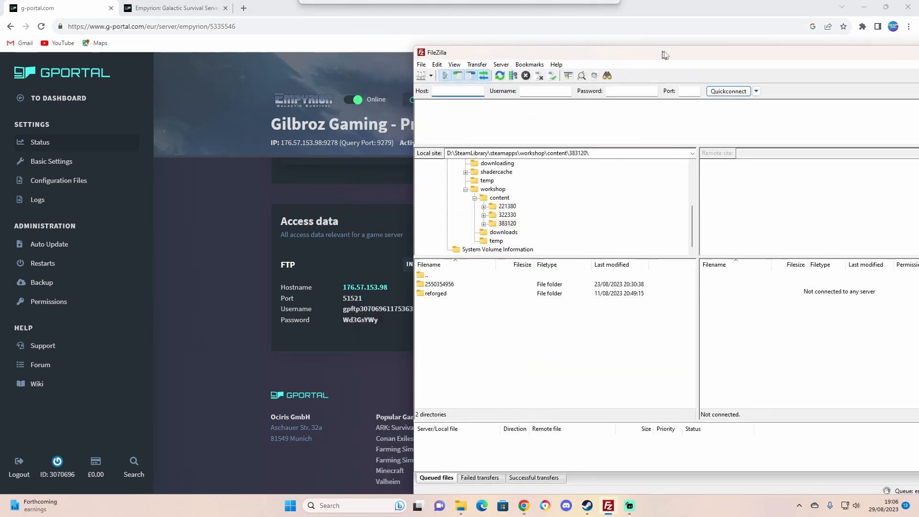
{"action": "left_click_drag", "start_coordinate": [662, 52], "coordinate": [662, 74]}
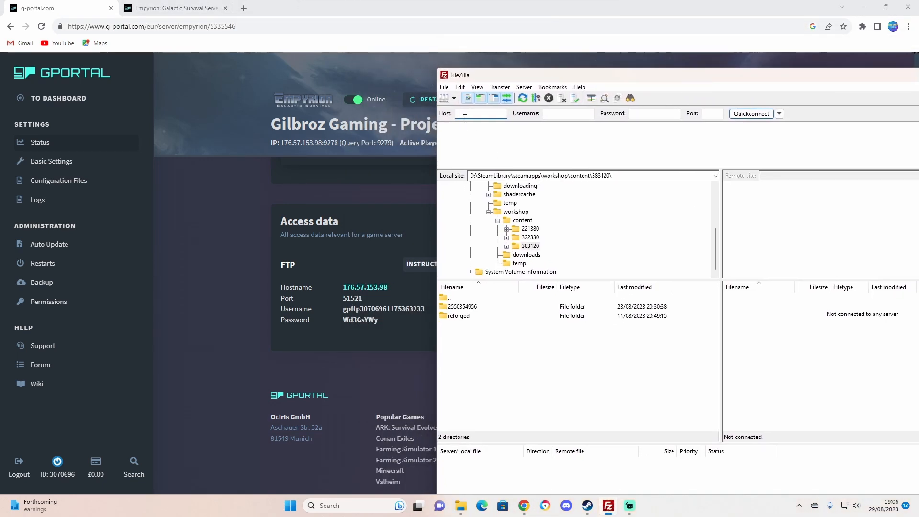
{"action": "left_click", "coordinate": [479, 113]}
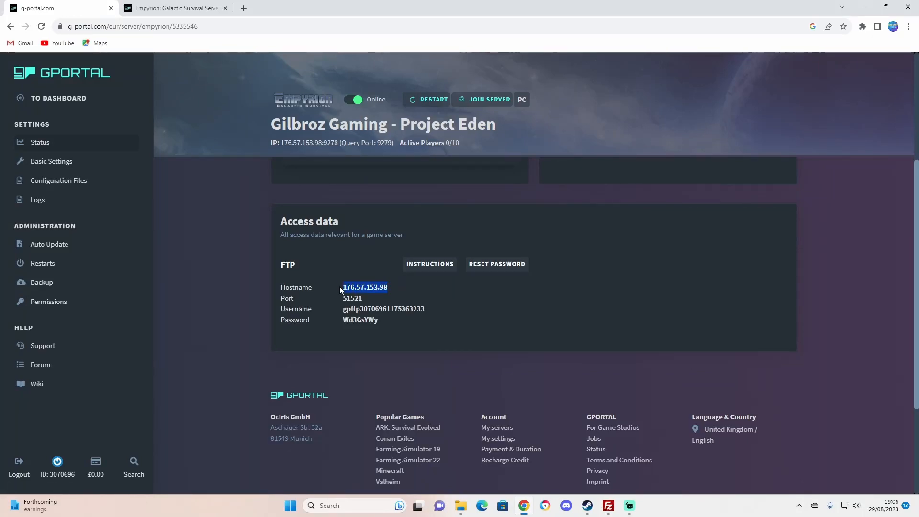
{"action": "left_click", "coordinate": [607, 506]}
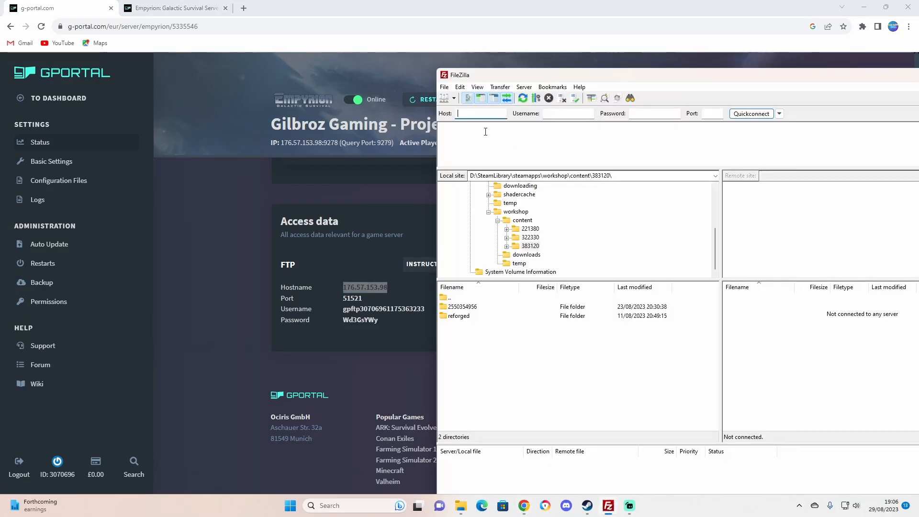
{"action": "type", "text": "176.57.153.98"}
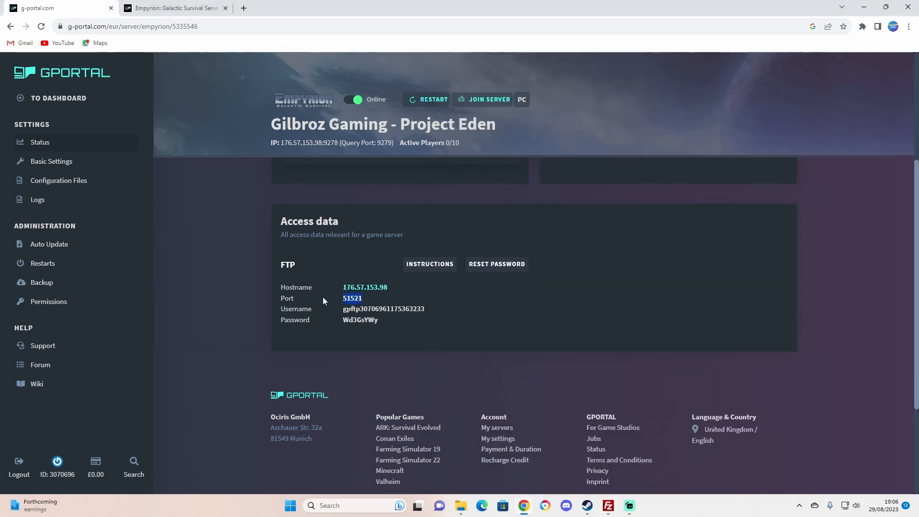
{"action": "left_click", "coordinate": [607, 505]}
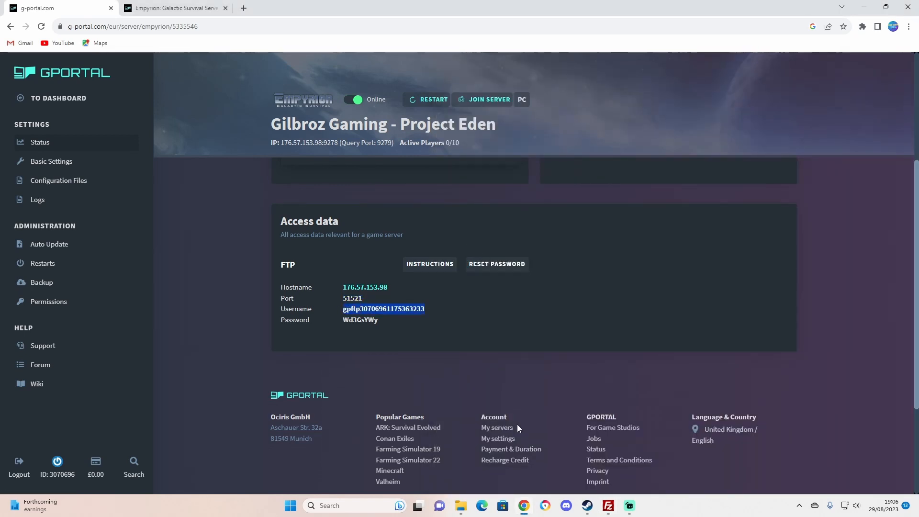
{"action": "left_click", "coordinate": [608, 505]}
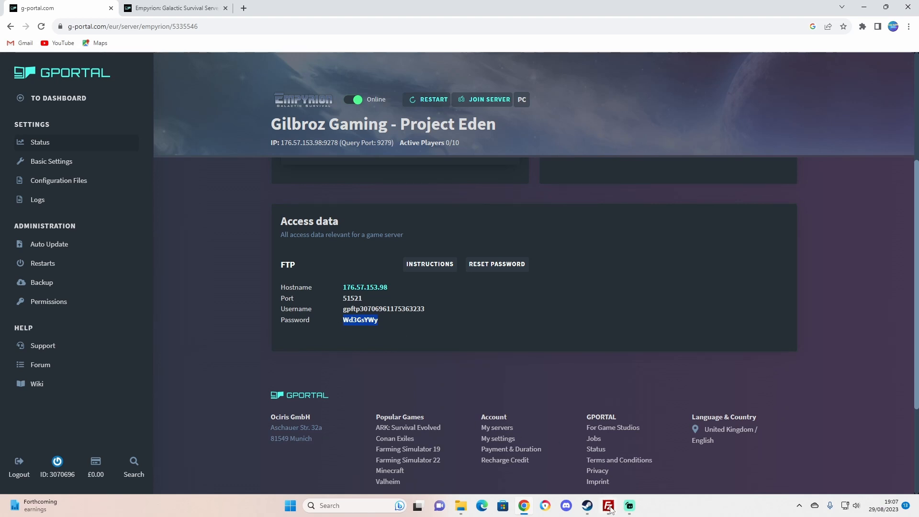
{"action": "left_click", "coordinate": [607, 506]}
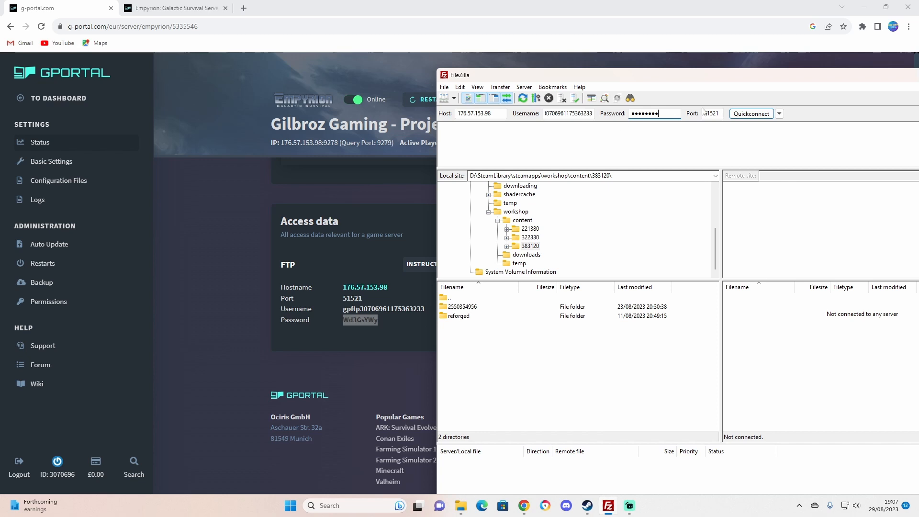
Step: Quickconnect to the server, accept the insecure FTP warning, and set transfer type to Binary
{"action": "left_click", "coordinate": [751, 114]}
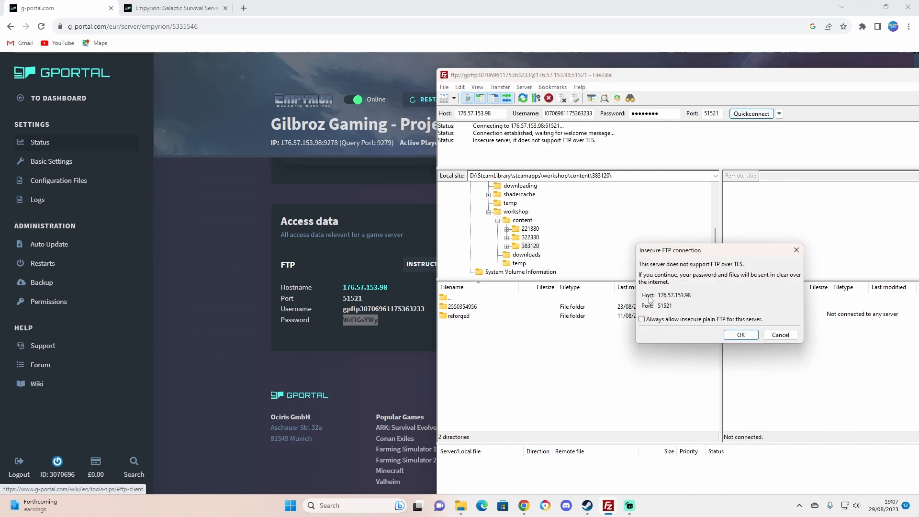
{"action": "left_click", "coordinate": [740, 334]}
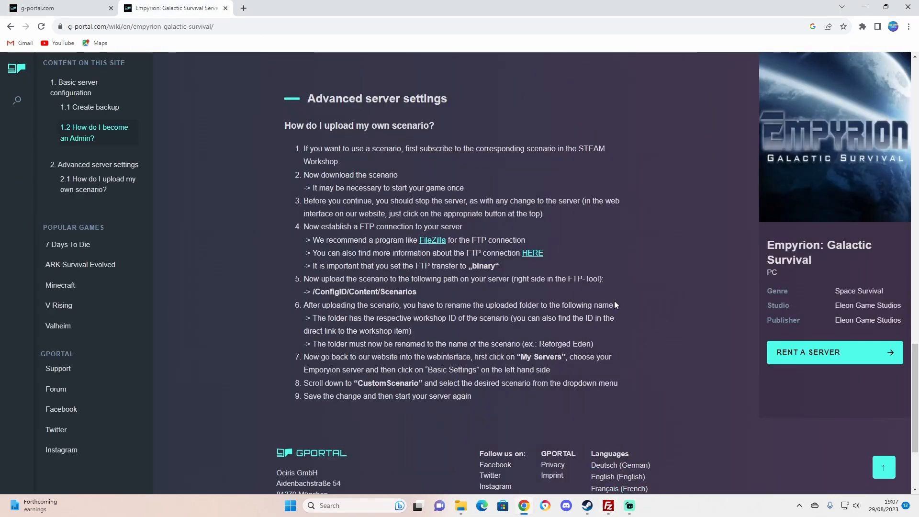
{"action": "mouse_move", "coordinate": [618, 488]}
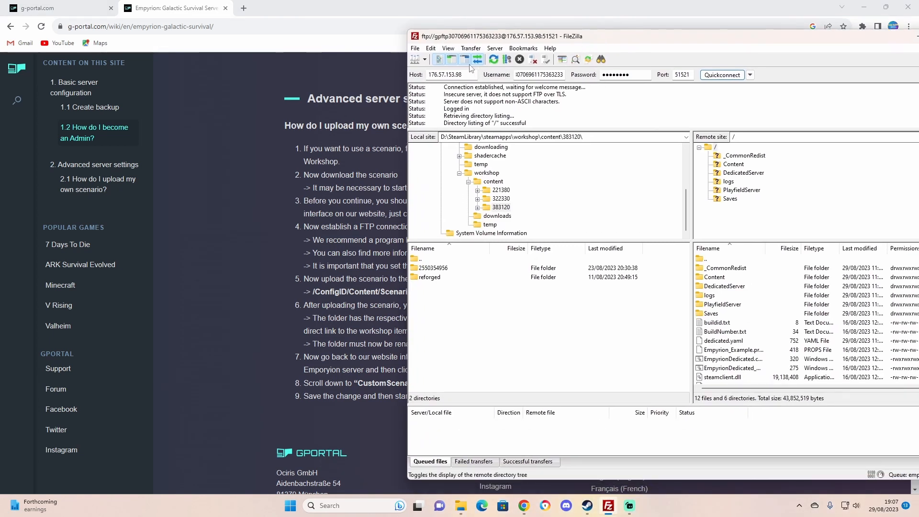
{"action": "left_click", "coordinate": [470, 48]}
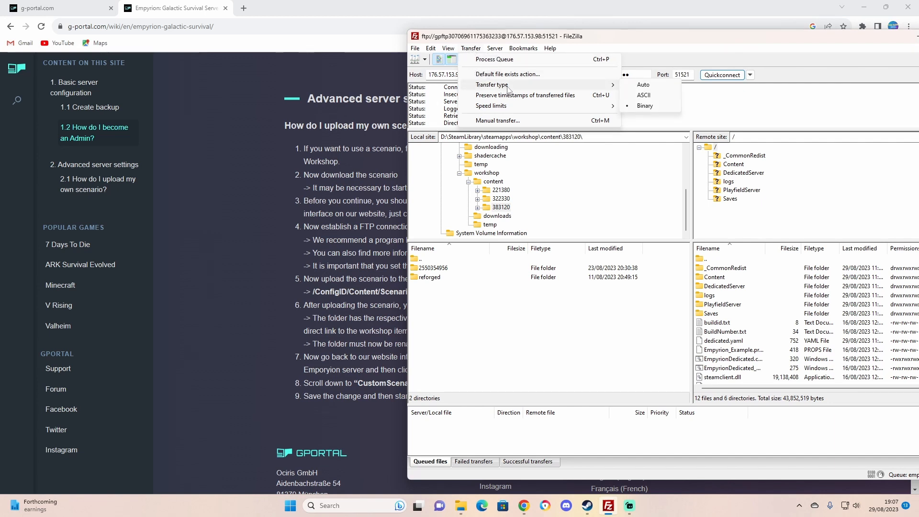
{"action": "mouse_move", "coordinate": [655, 94]}
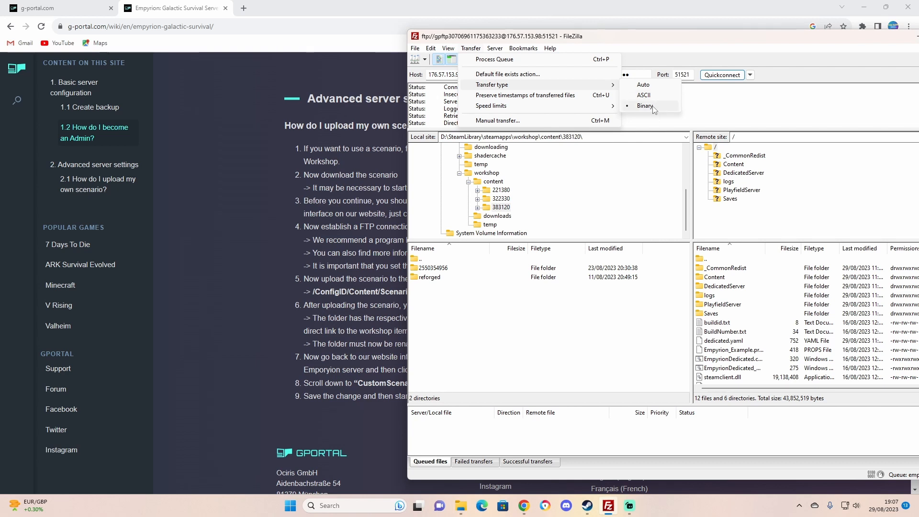
{"action": "mouse_move", "coordinate": [660, 104]}
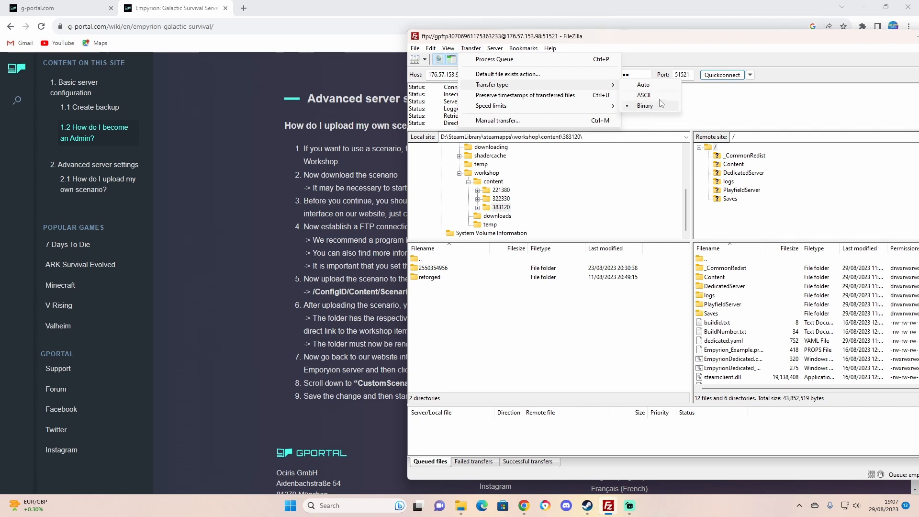
{"action": "left_click", "coordinate": [644, 105]}
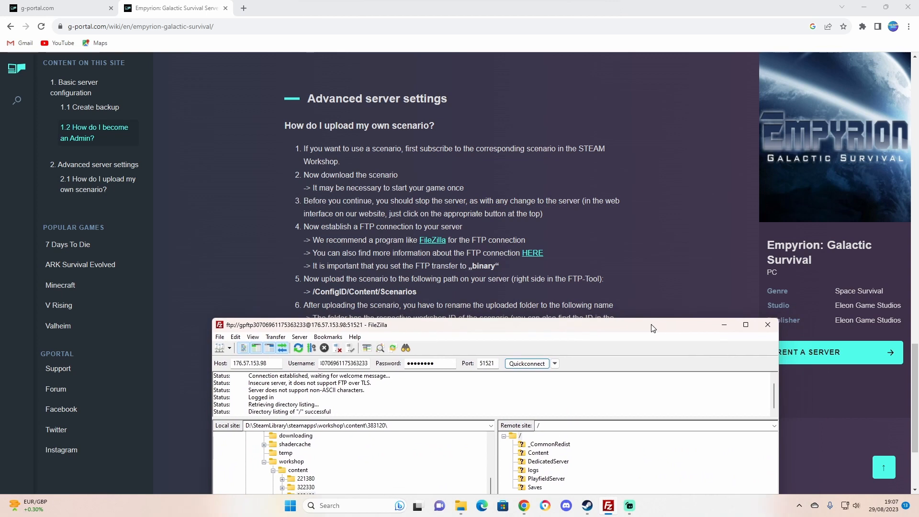
Step: Find reforged in the server's /Content/Scenarios and bring up Upload for the local reforged folder
{"action": "left_click_drag", "start_coordinate": [653, 324], "coordinate": [649, 316]}
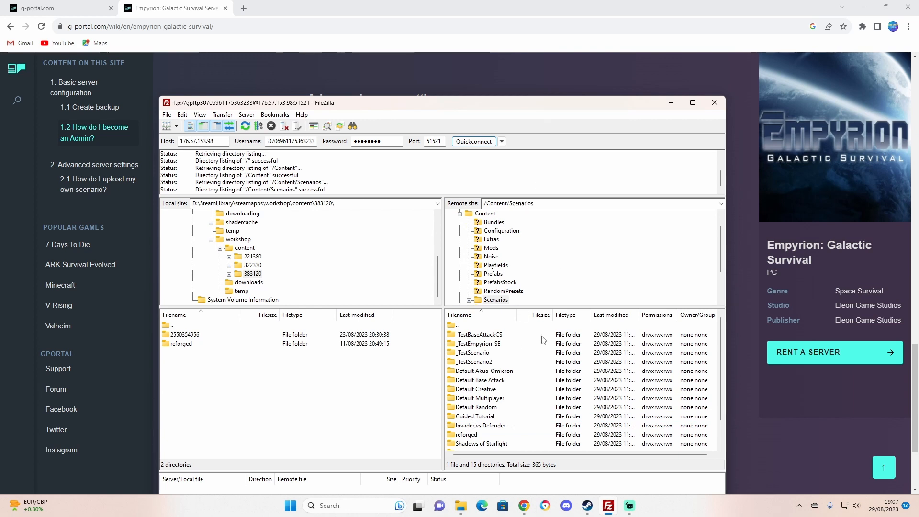
{"action": "scroll", "scroll_direction": "down", "scroll_amount": 3}
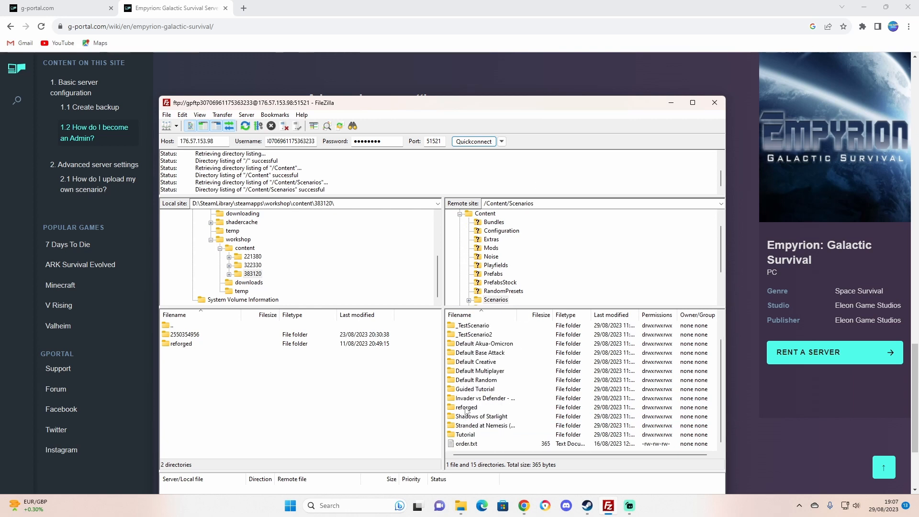
{"action": "left_click", "coordinate": [465, 407]}
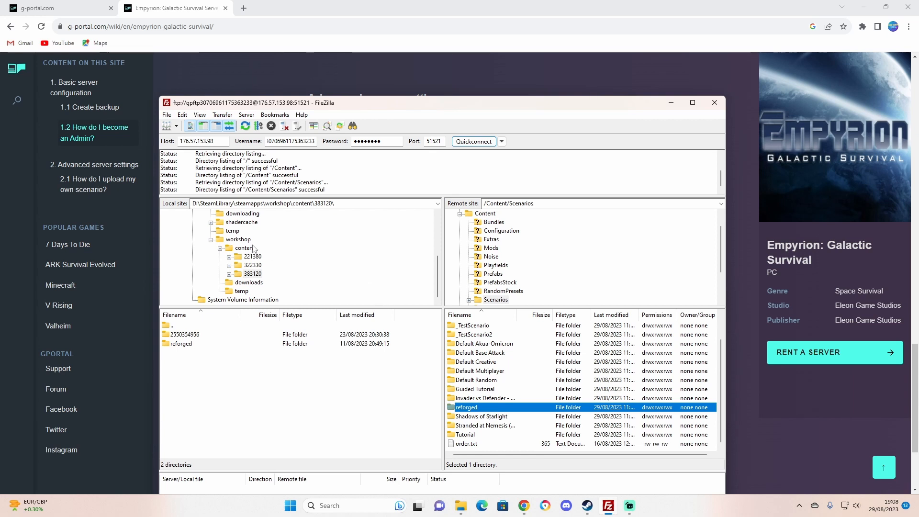
{"action": "mouse_move", "coordinate": [196, 339]}
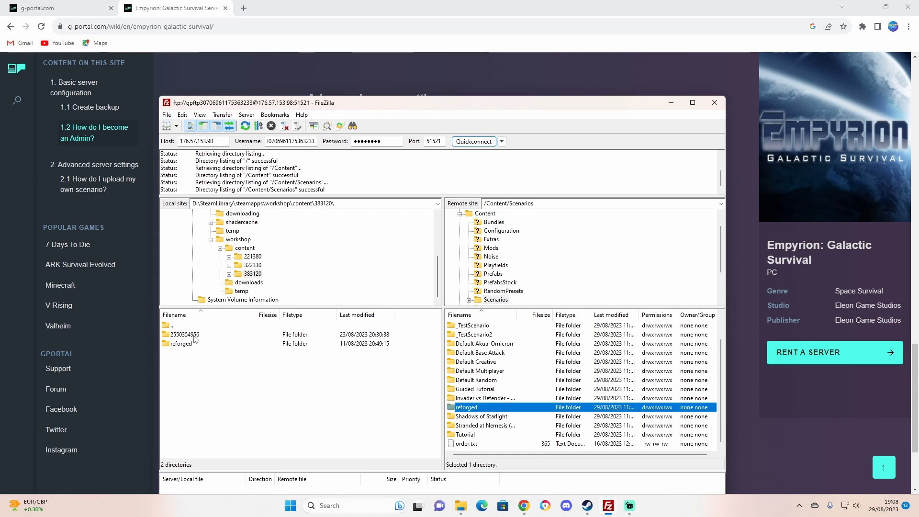
{"action": "left_click", "coordinate": [180, 342]}
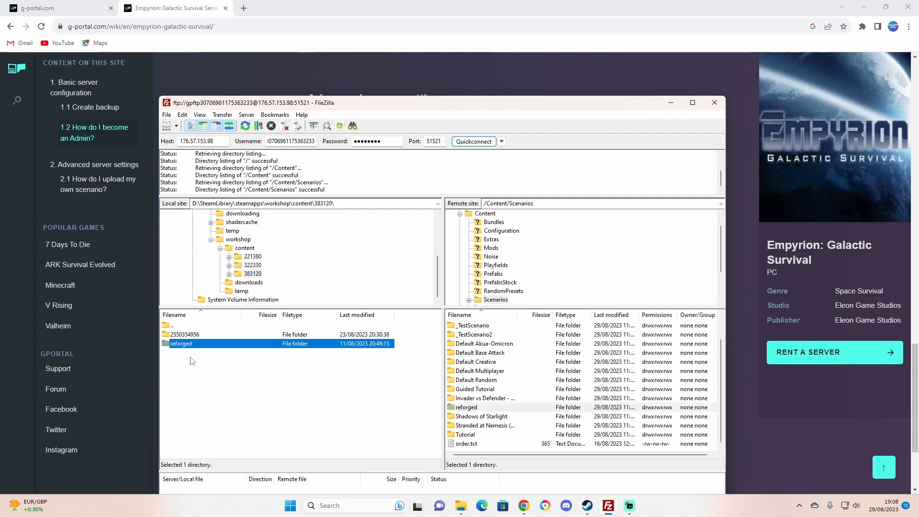
{"action": "right_click", "coordinate": [180, 344]}
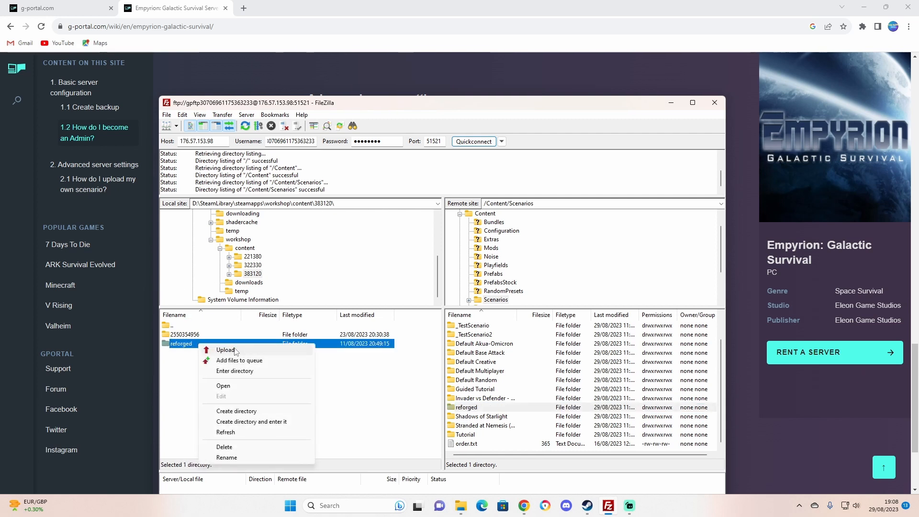
{"action": "mouse_move", "coordinate": [507, 381]}
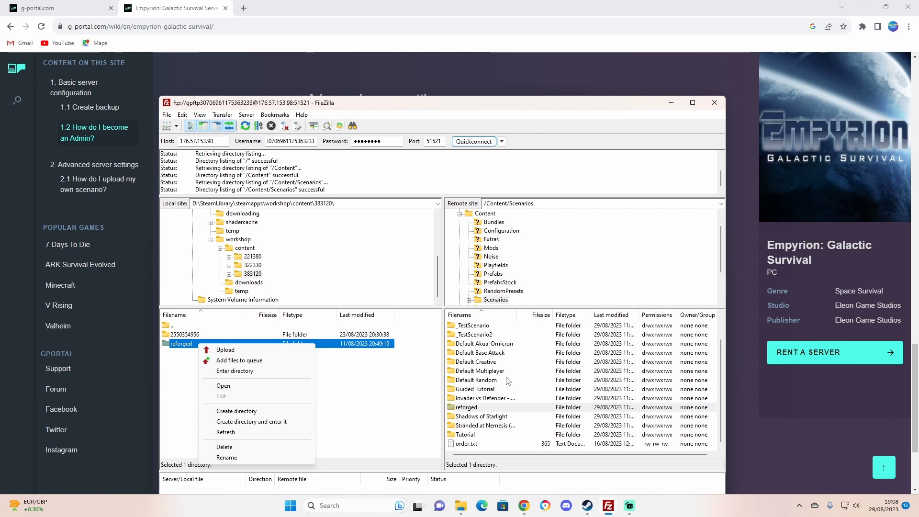
{"action": "mouse_move", "coordinate": [679, 331]}
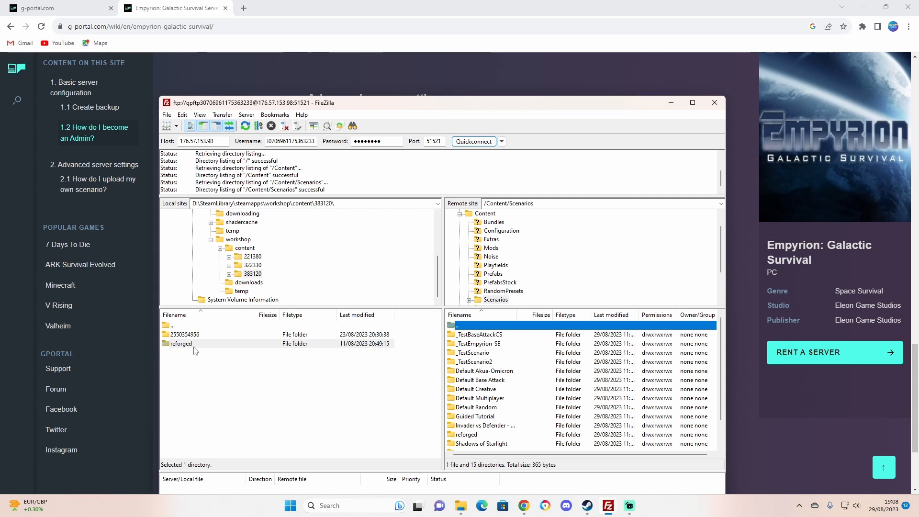
{"action": "right_click", "coordinate": [180, 343]}
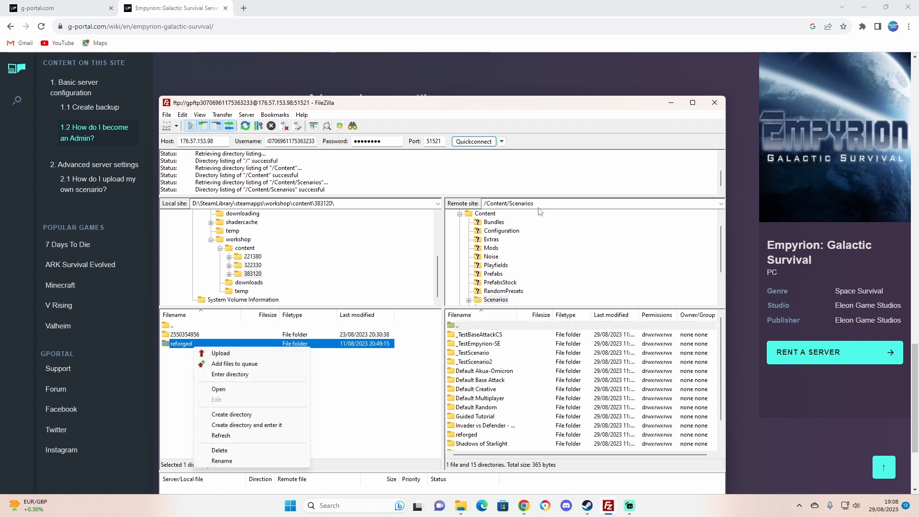
{"action": "mouse_move", "coordinate": [670, 172]}
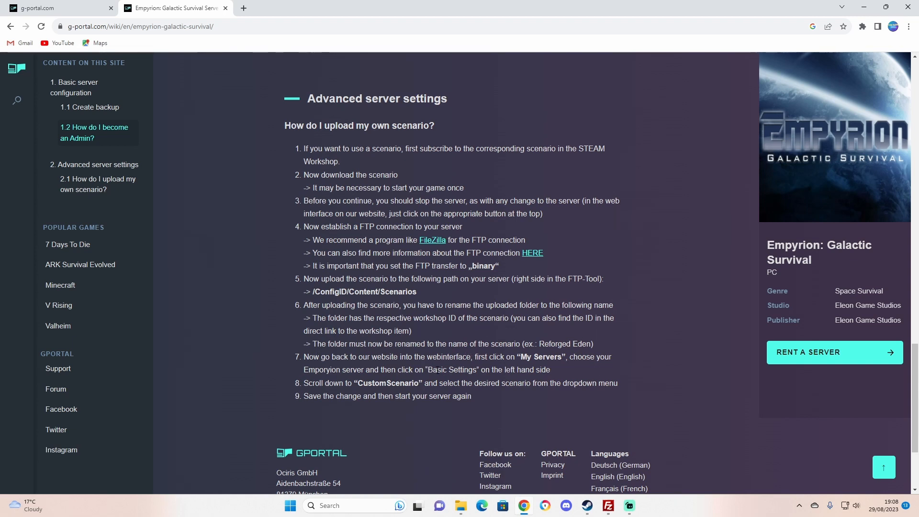
{"action": "mouse_move", "coordinate": [190, 182]}
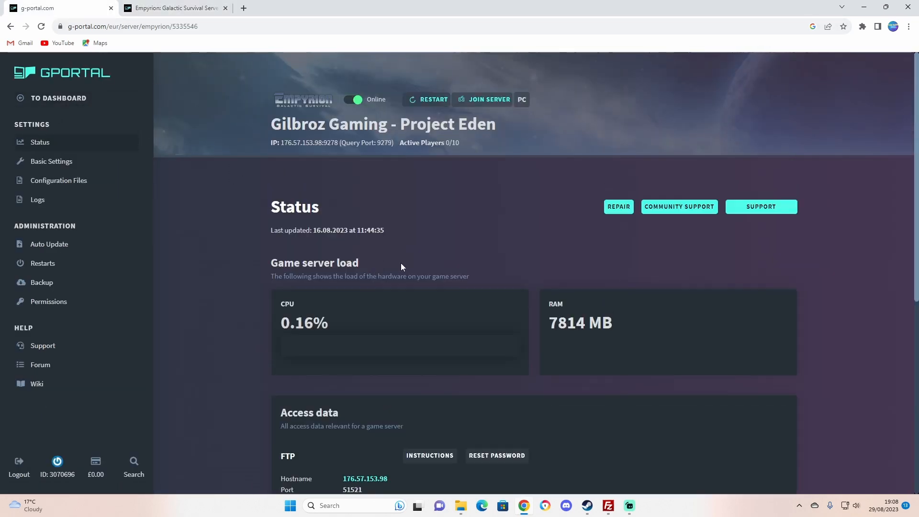
Step: Open the server's Basic Settings and scroll down to the Extended CustomScenario option
{"action": "scroll", "scroll_direction": "down", "scroll_amount": 3}
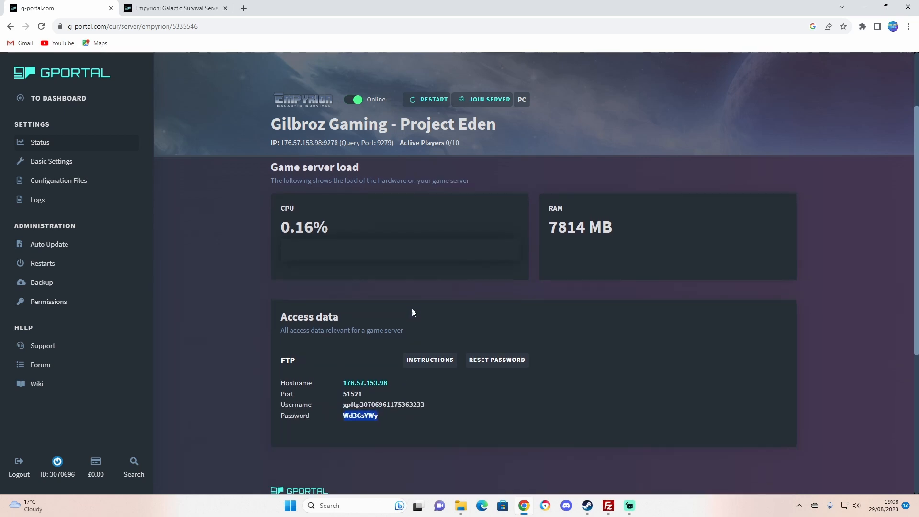
{"action": "left_click", "coordinate": [52, 162]}
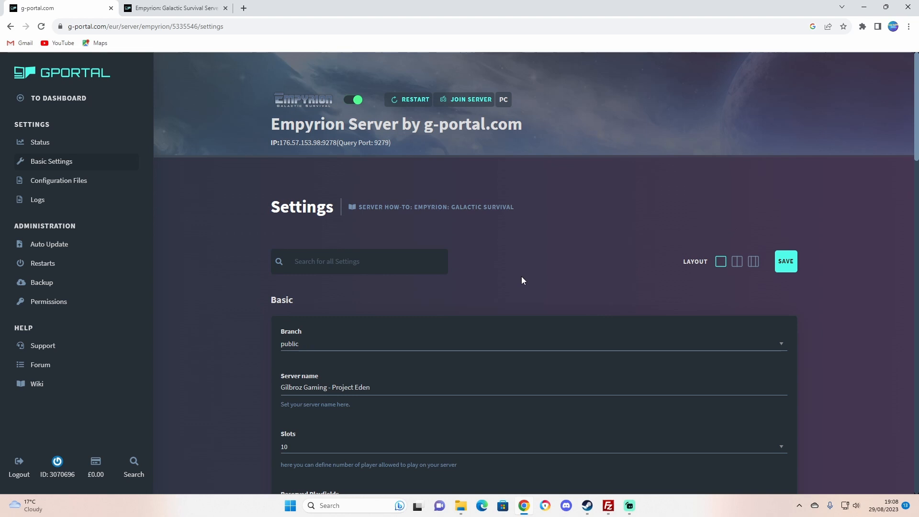
{"action": "scroll", "scroll_direction": "down", "scroll_amount": 3}
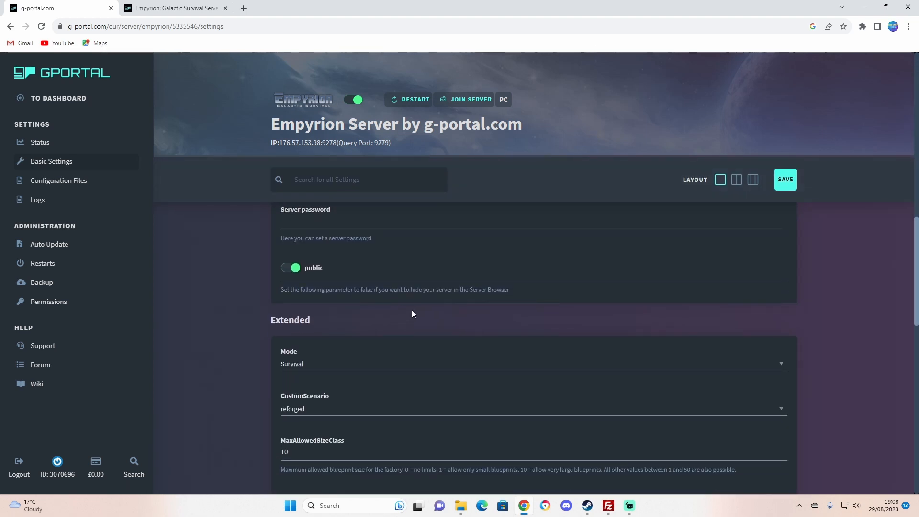
{"action": "scroll", "scroll_direction": "down", "scroll_amount": 3}
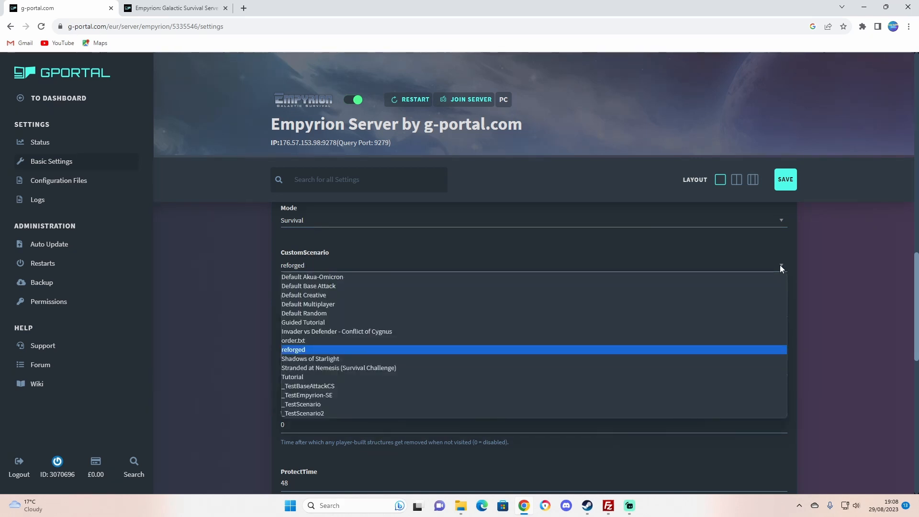
{"action": "mouse_move", "coordinate": [325, 313]}
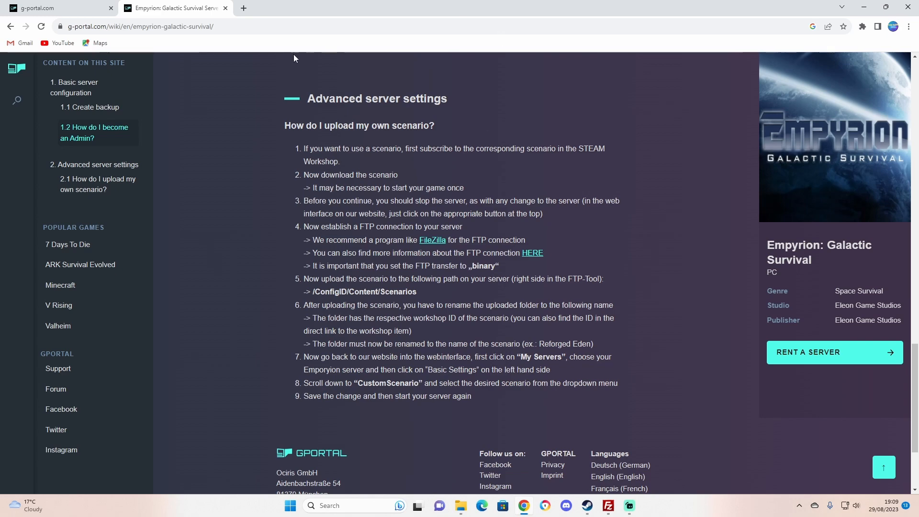
{"action": "mouse_move", "coordinate": [225, 10]}
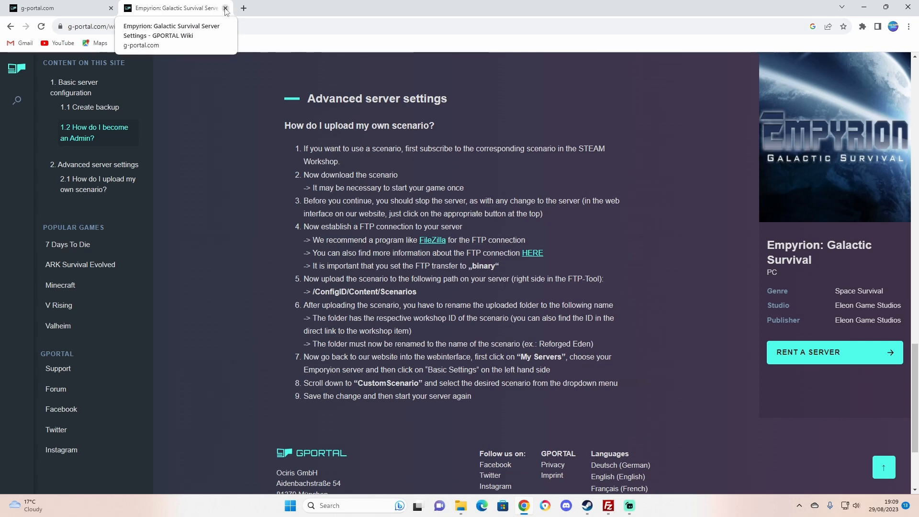
{"action": "mouse_move", "coordinate": [255, 97]}
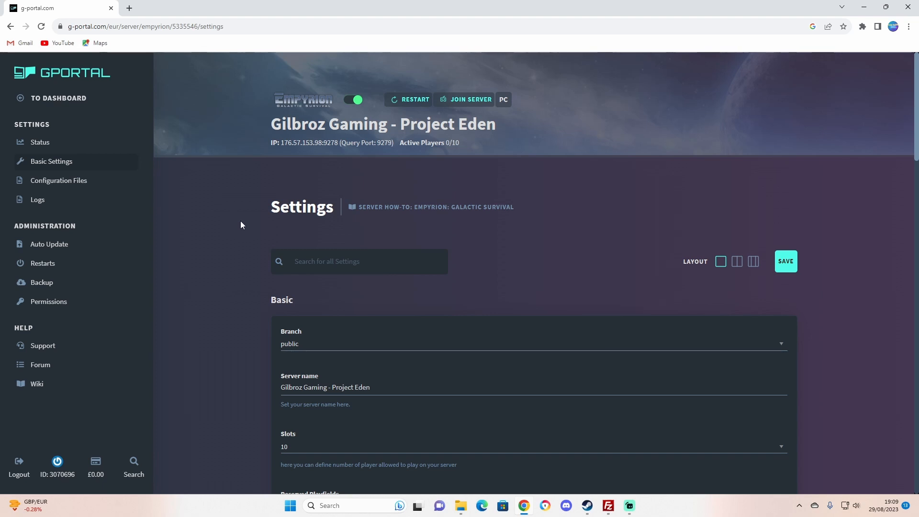
{"action": "mouse_move", "coordinate": [245, 224]}
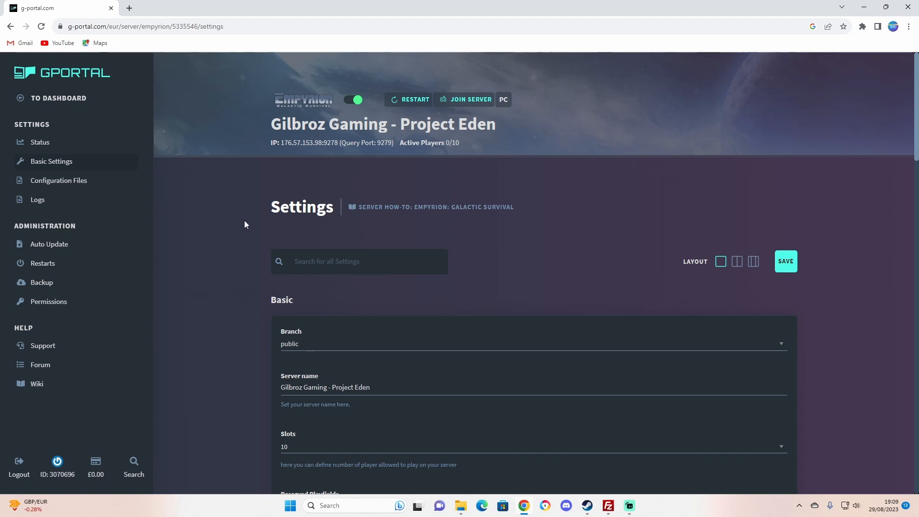
{"action": "mouse_move", "coordinate": [257, 223]}
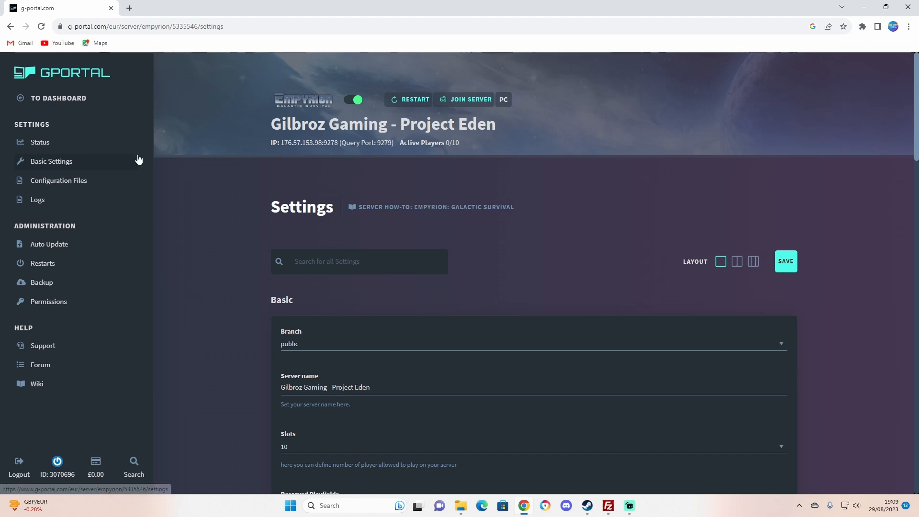
{"action": "mouse_move", "coordinate": [134, 99]}
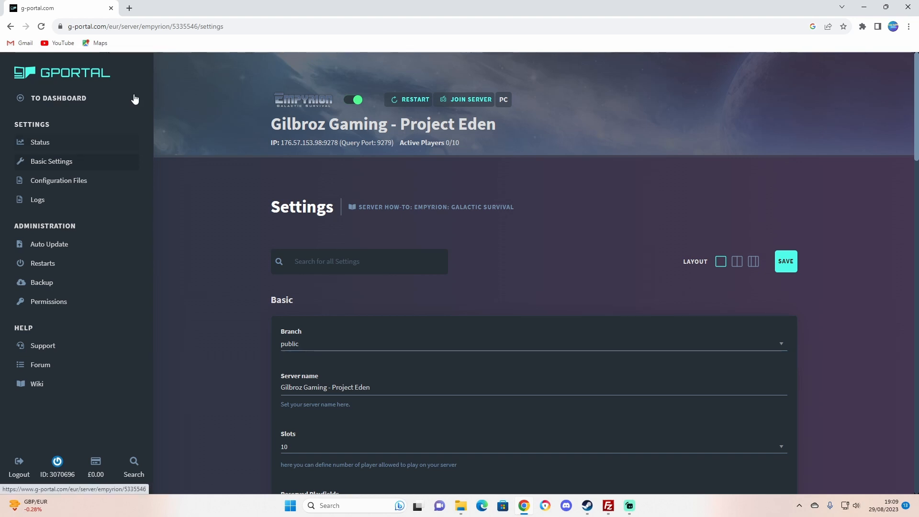